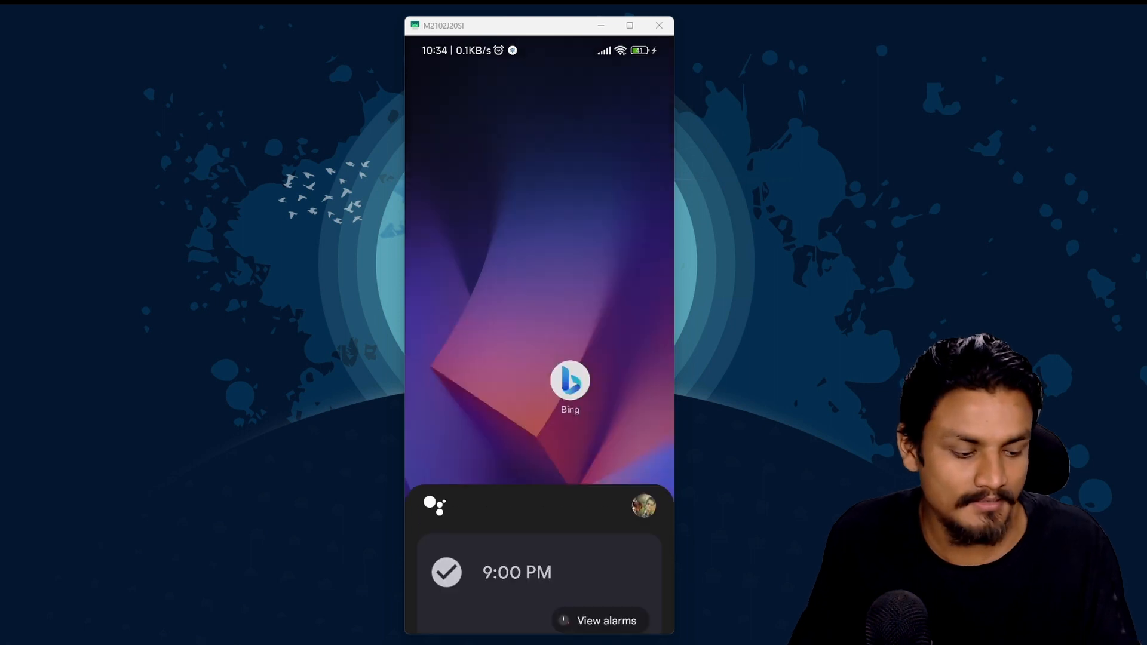
Launch the Bing AI chat and start a spoken request from its welcome screen
left_click(570, 381)
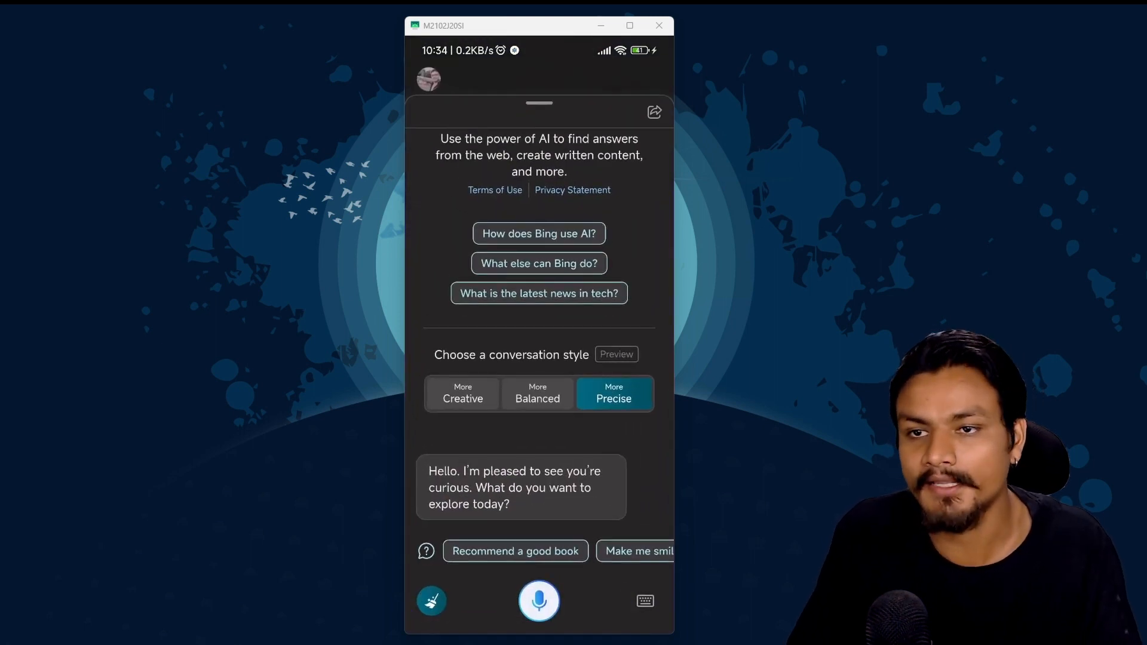
left_click(539, 600)
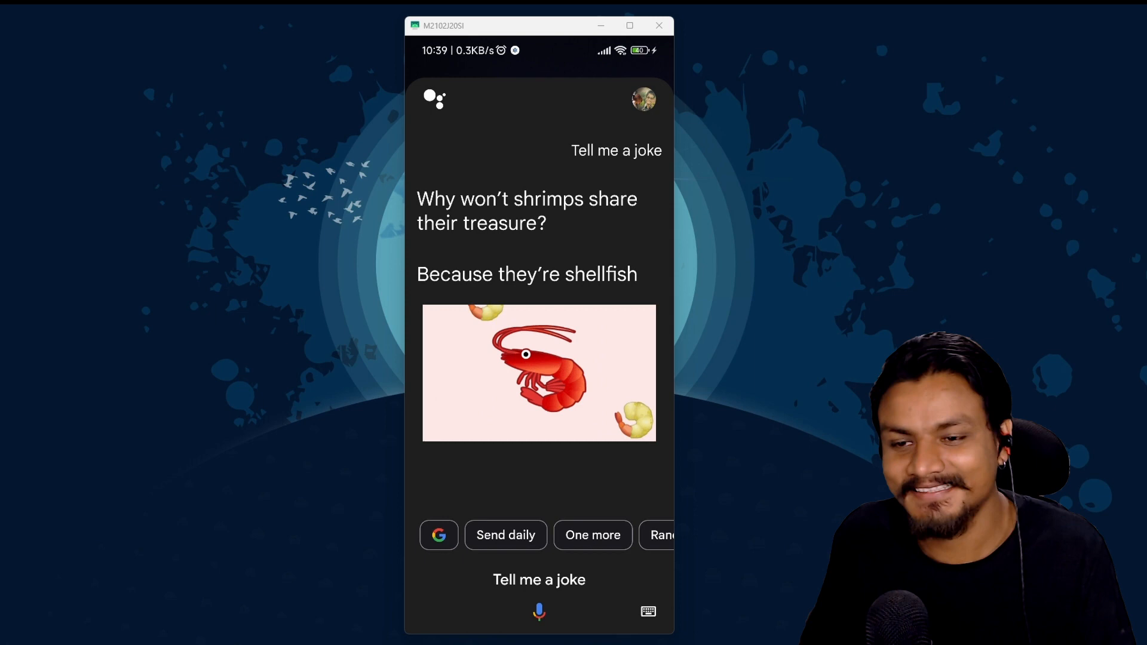
left_click(538, 612)
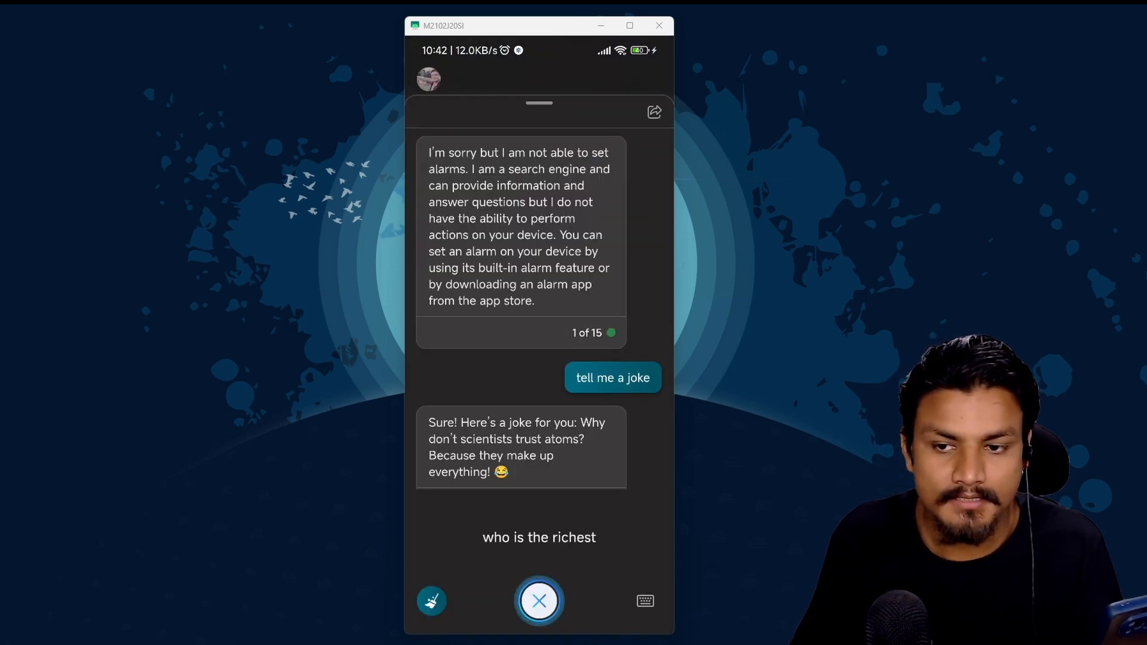
Finish the spoken richest-person question so Bing answers Bernard Arnault, worth $186 billion
left_click(540, 600)
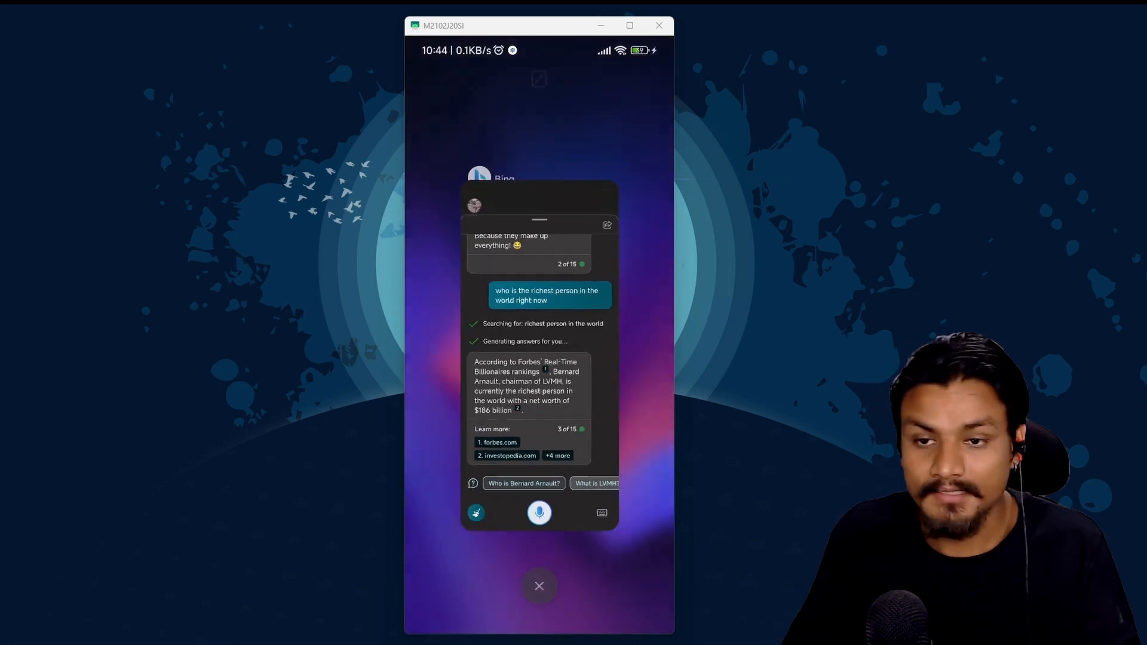
Leave the Bing chat for the home screen and swipe across the home pages
left_click(539, 587)
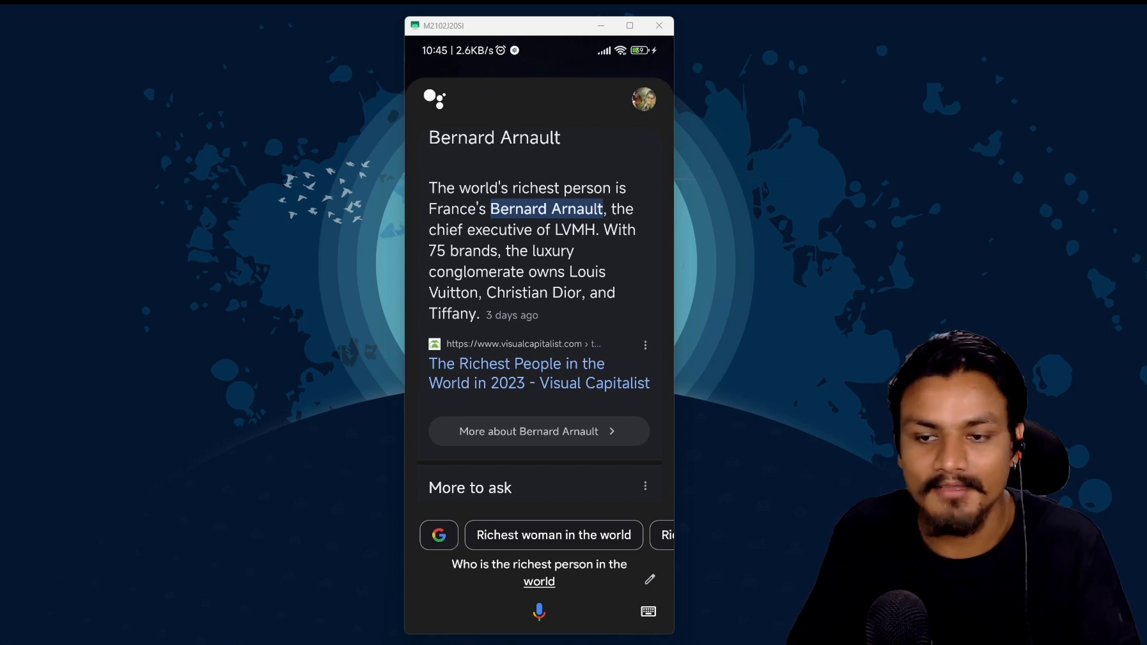
scroll("left", 3)
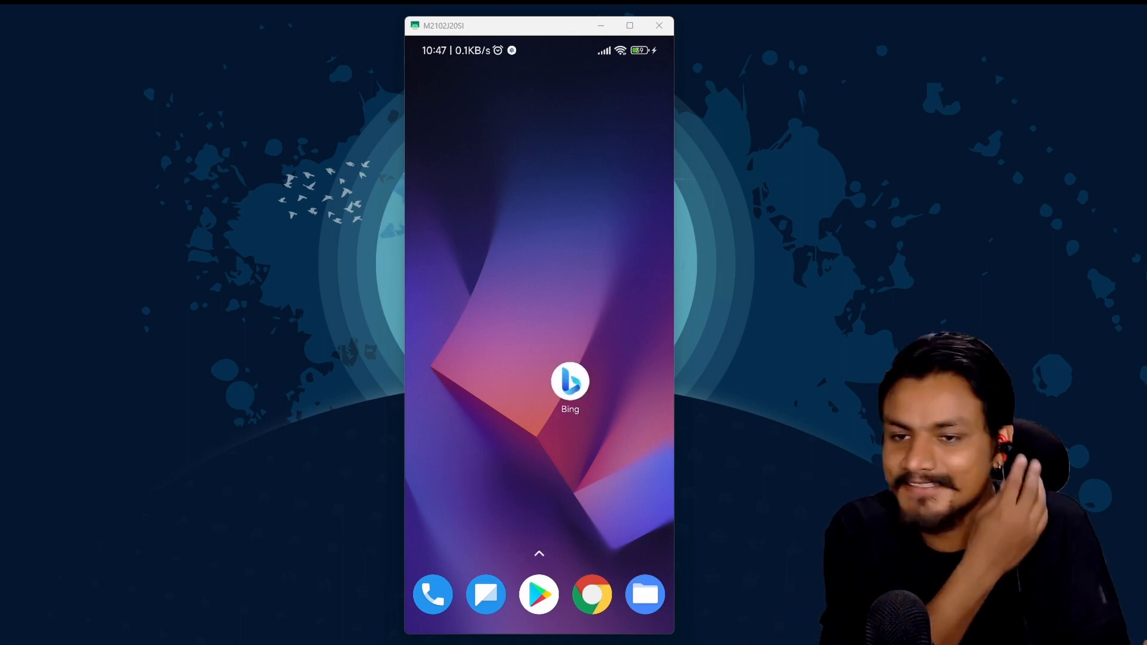
Have Bing chat draft a sick-leave email to a manager and read through the full draft
left_click(570, 381)
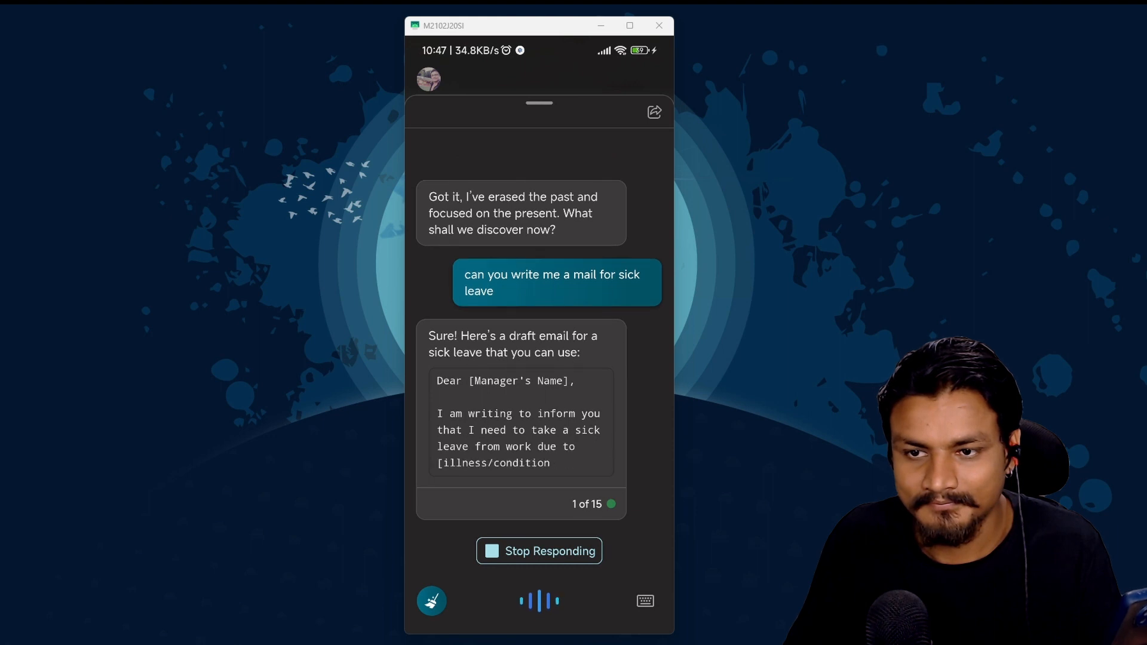
scroll("down", 3)
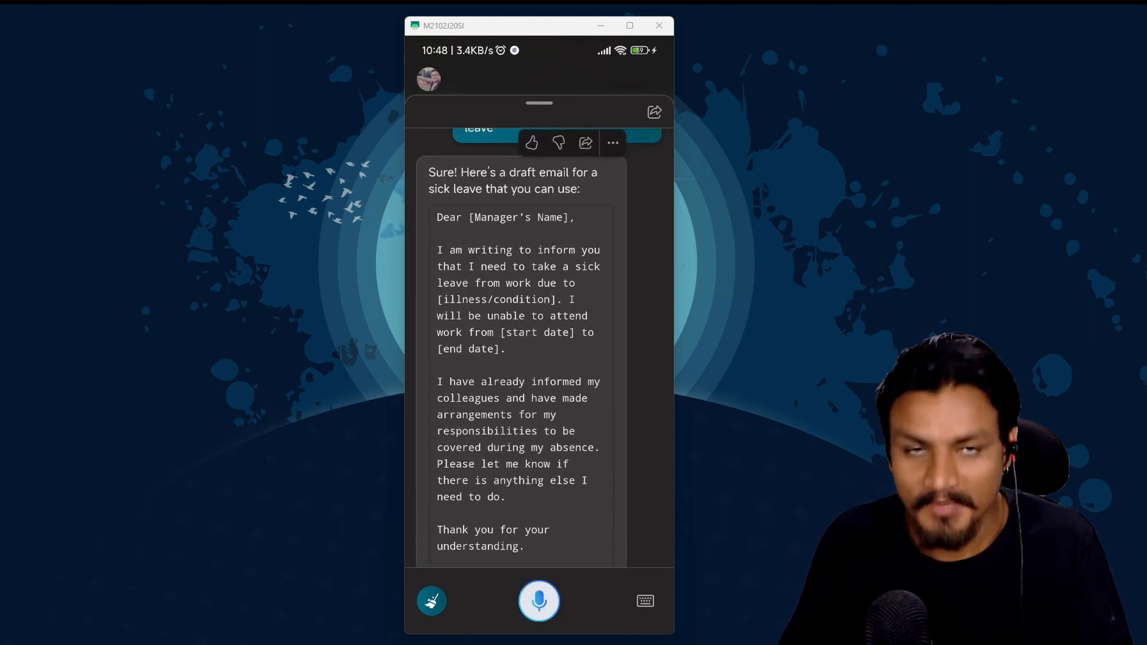
scroll("down", 3)
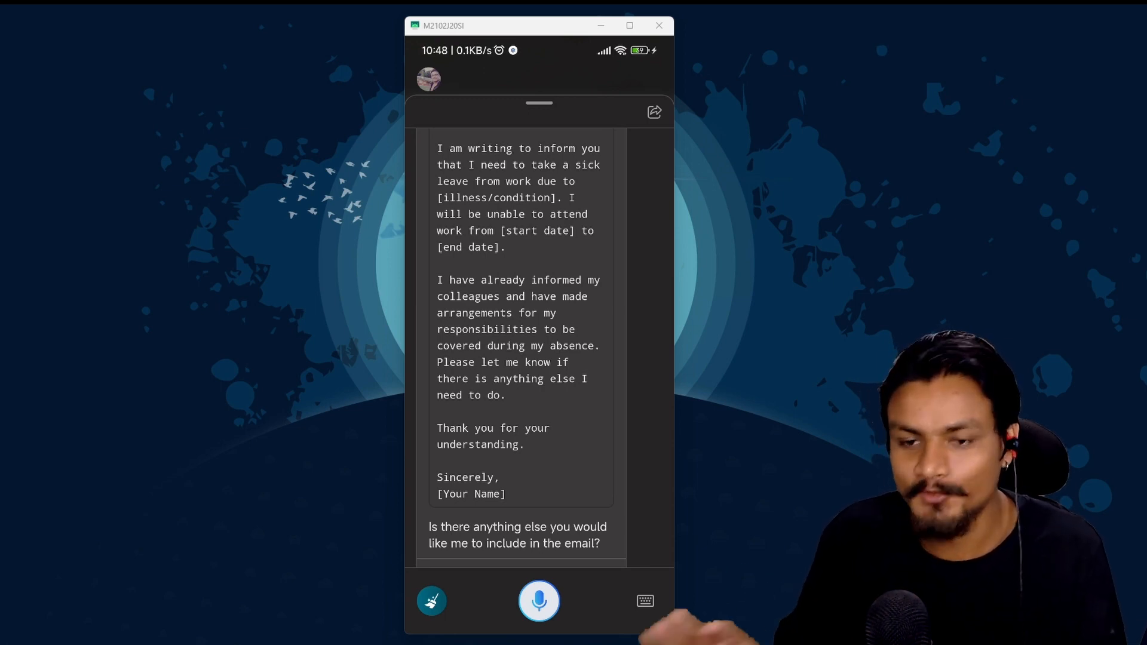
scroll("down", 3)
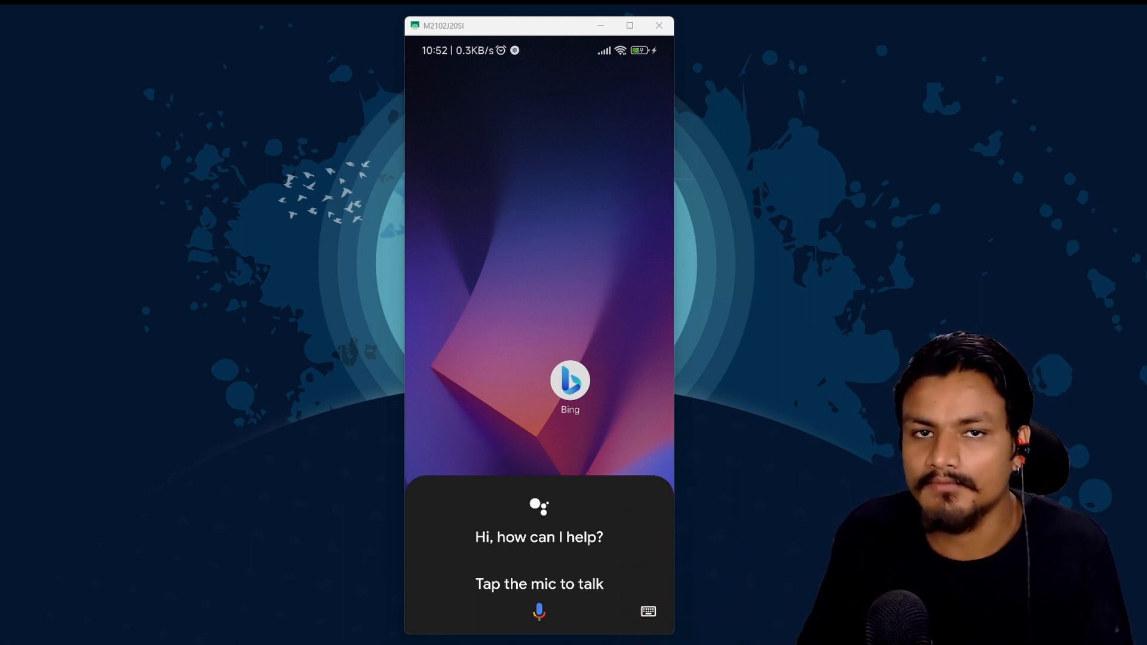
left_click(539, 612)
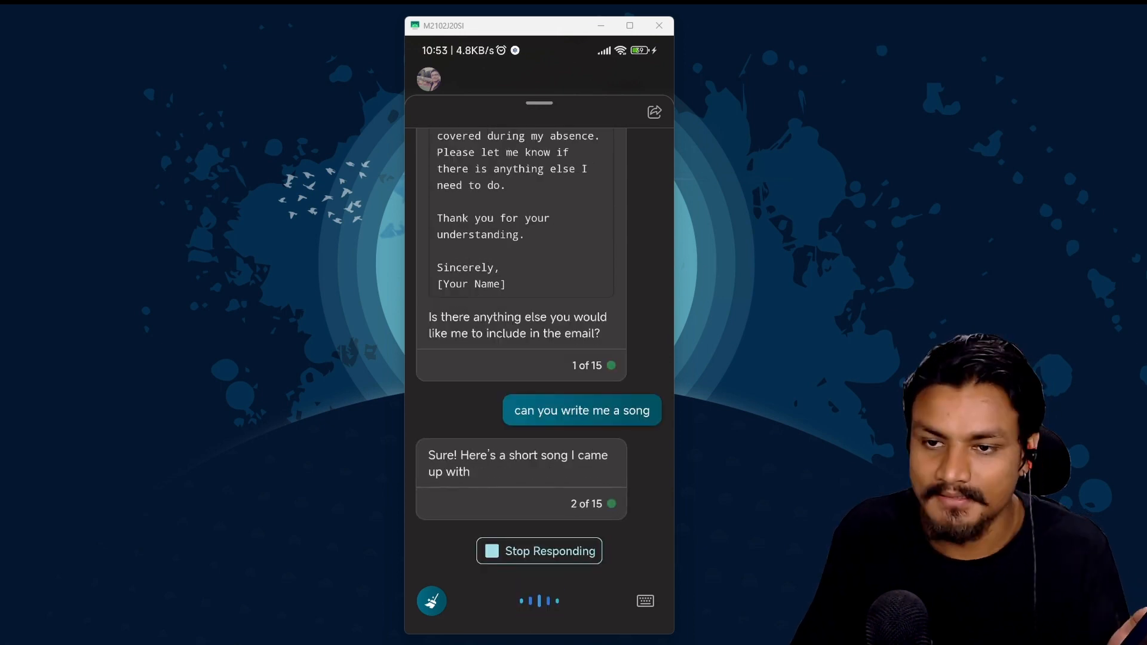
Read through Bing chat's short song, scrolling its verses and chorus
scroll("down", 3)
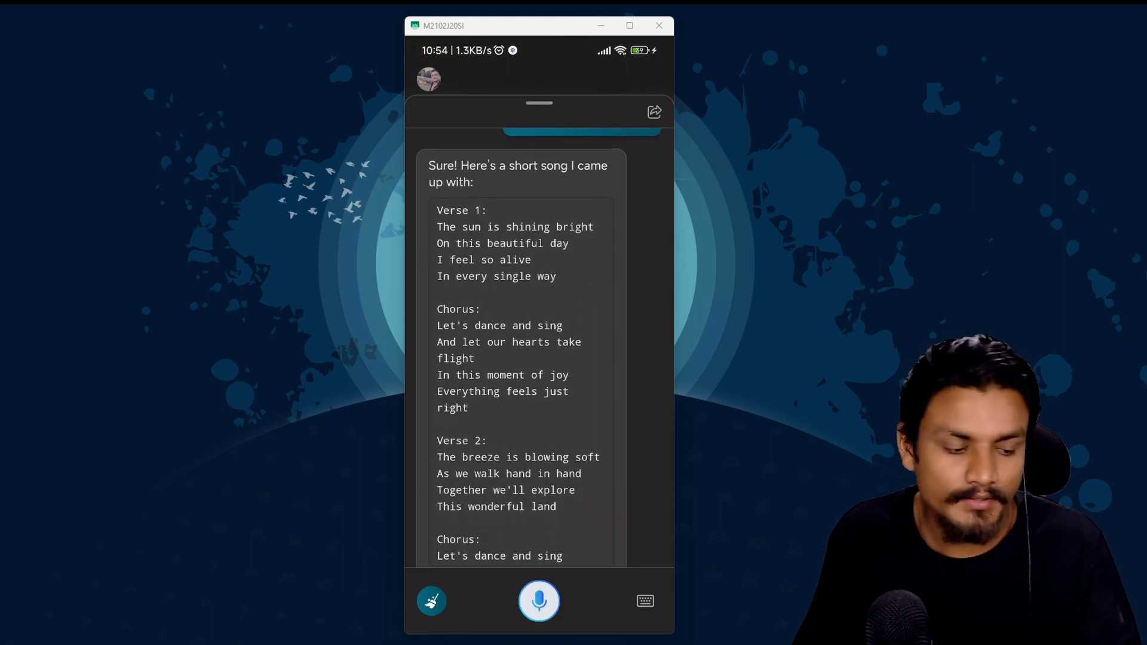
scroll("down", 3)
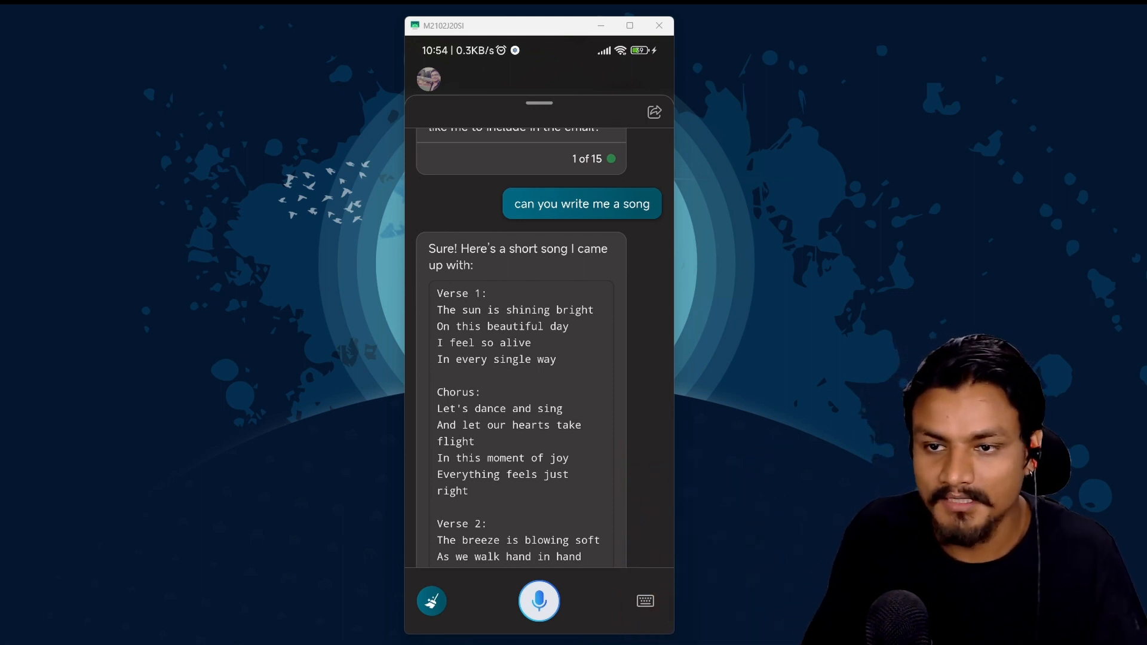
scroll("up", 3)
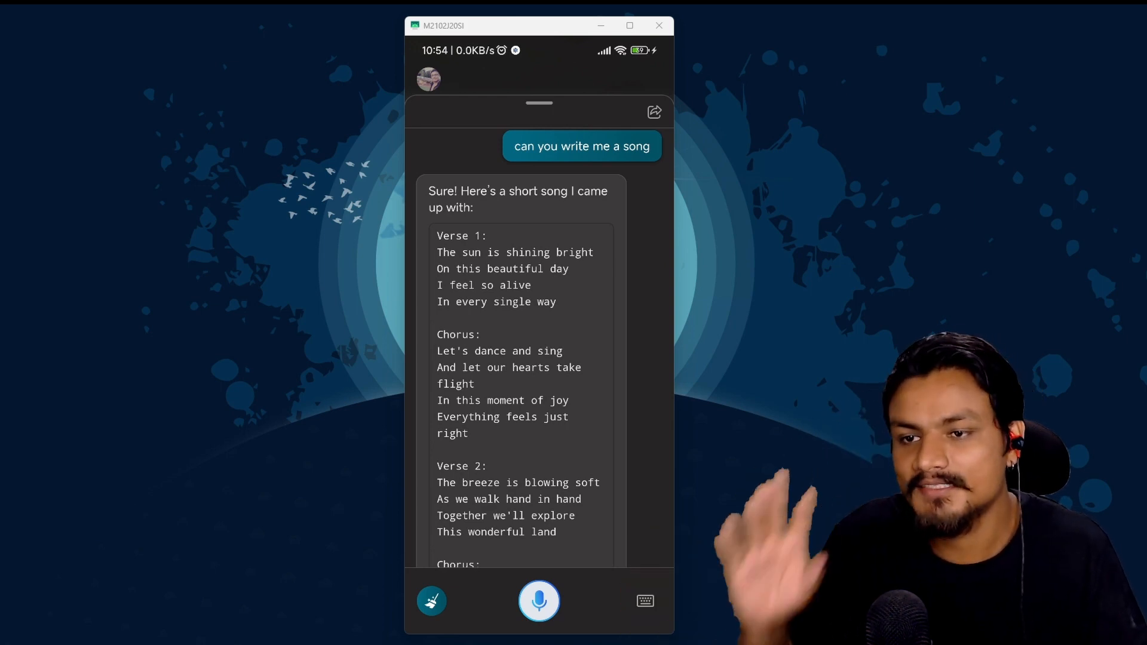
scroll("down", 3)
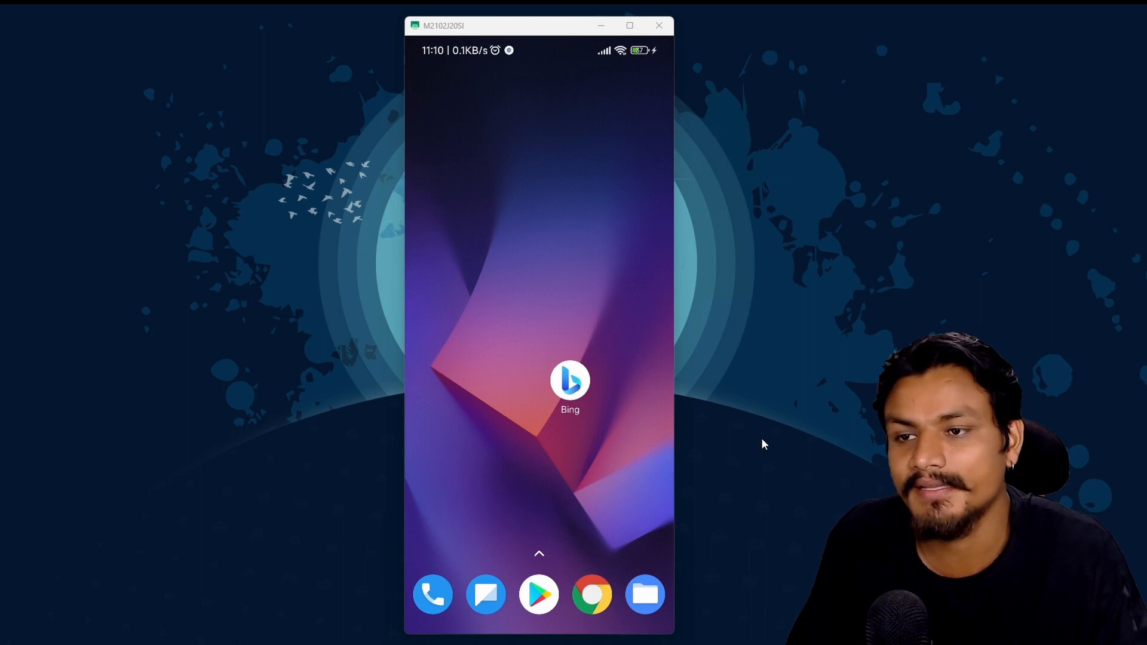
mouse_move(881, 333)
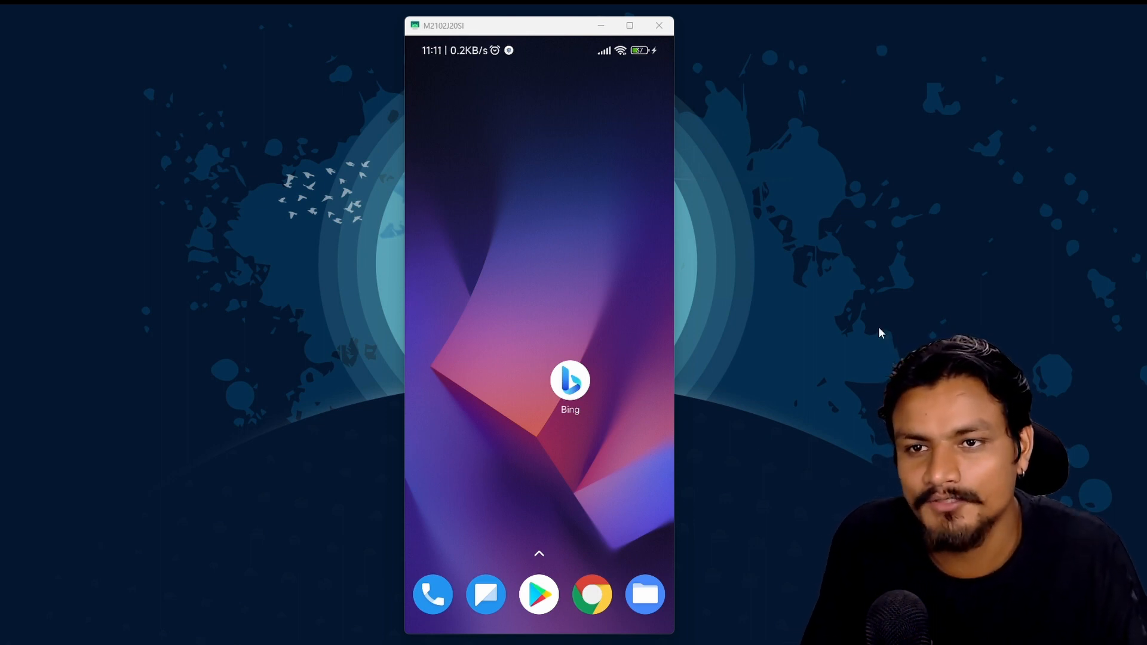